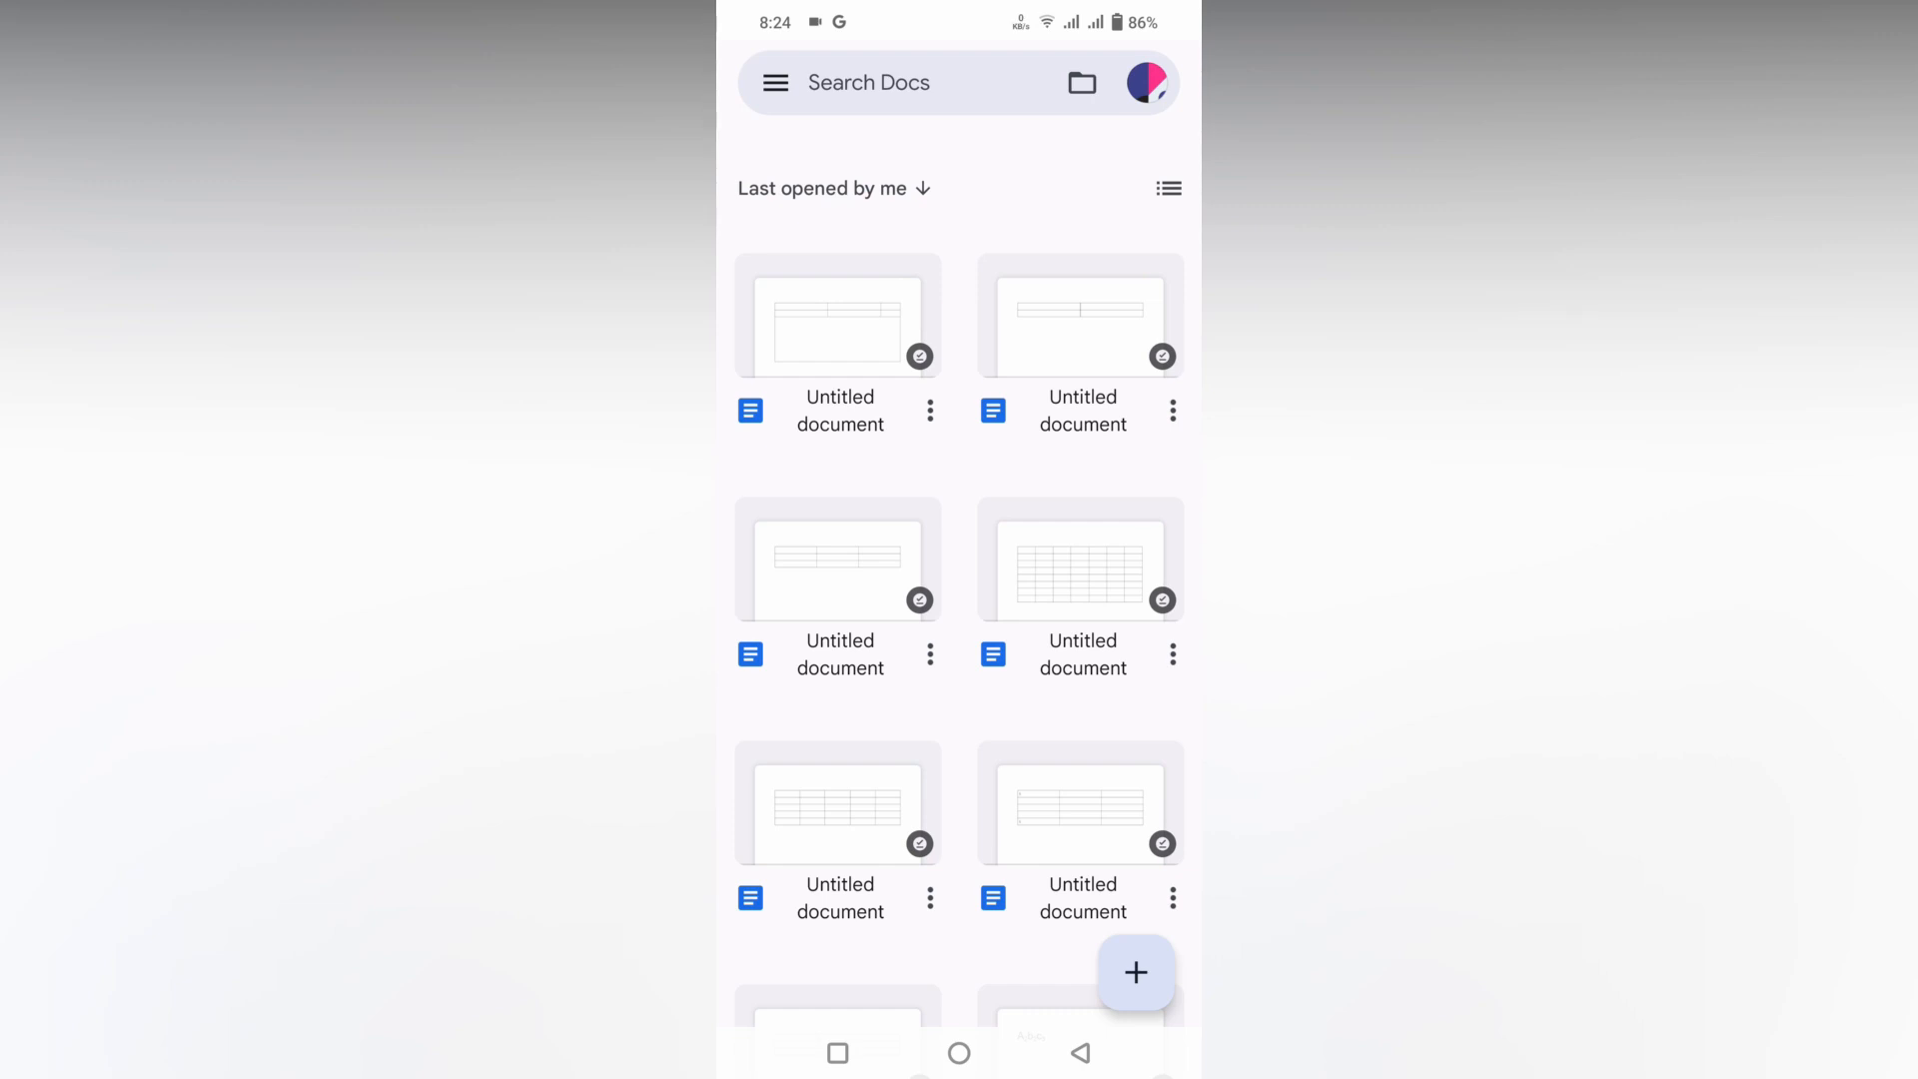
- Create a new blank untitled document from the Docs home screen
left_click(1135, 973)
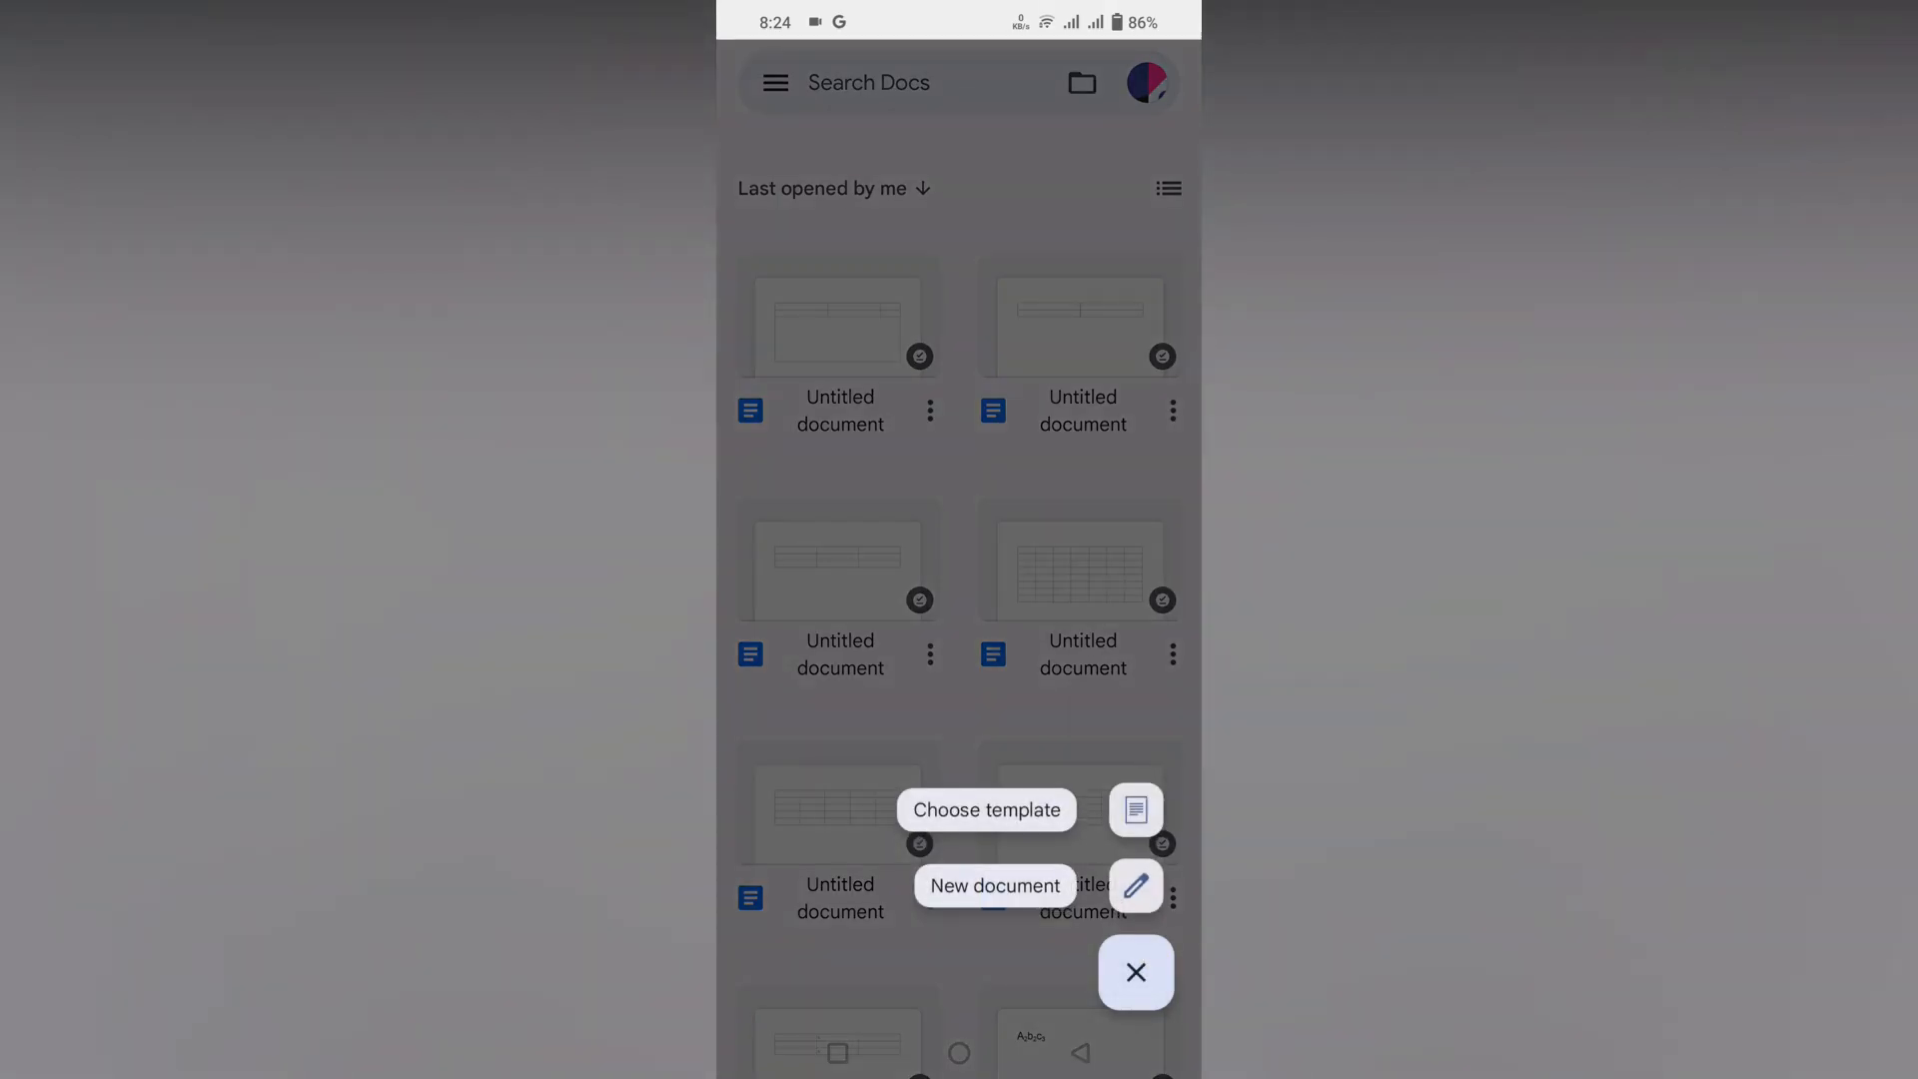
left_click(993, 885)
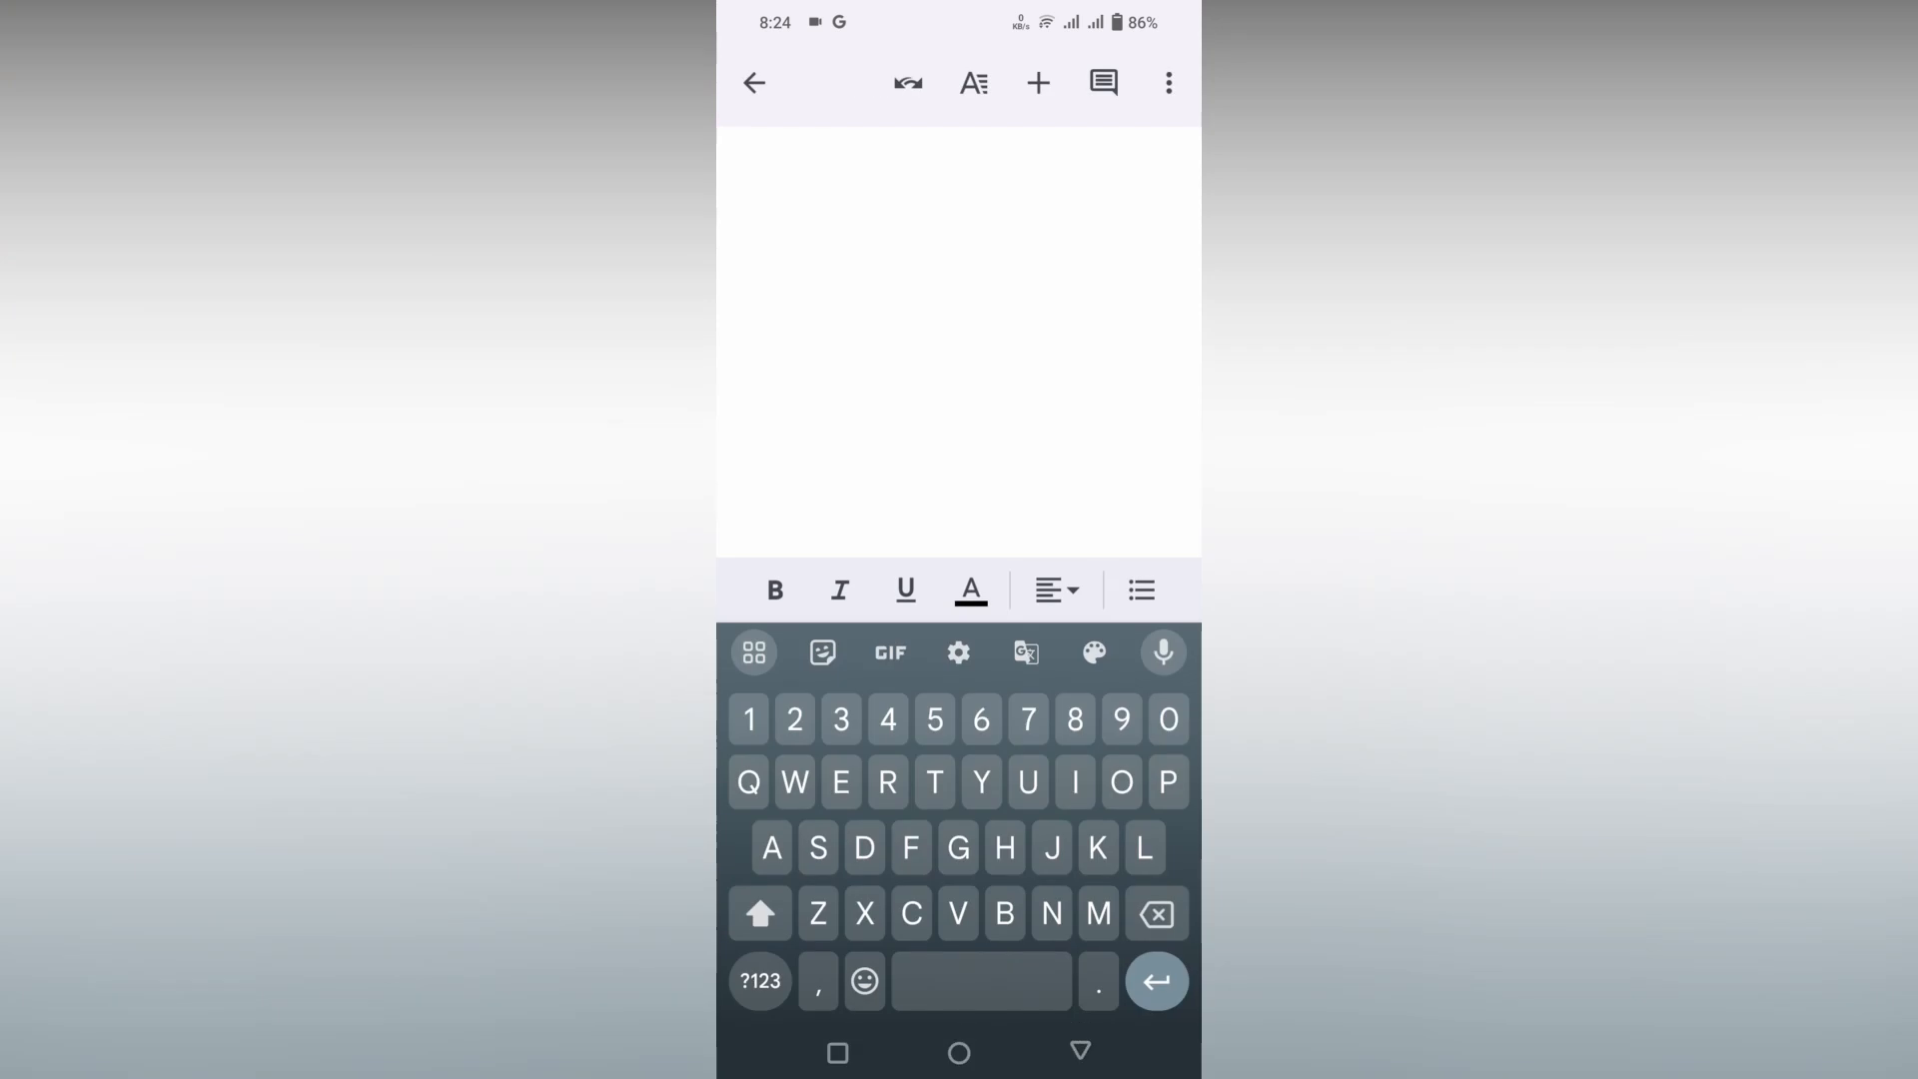
- Insert a table with 3 columns and 7 rows at the top of the document
left_click(1037, 84)
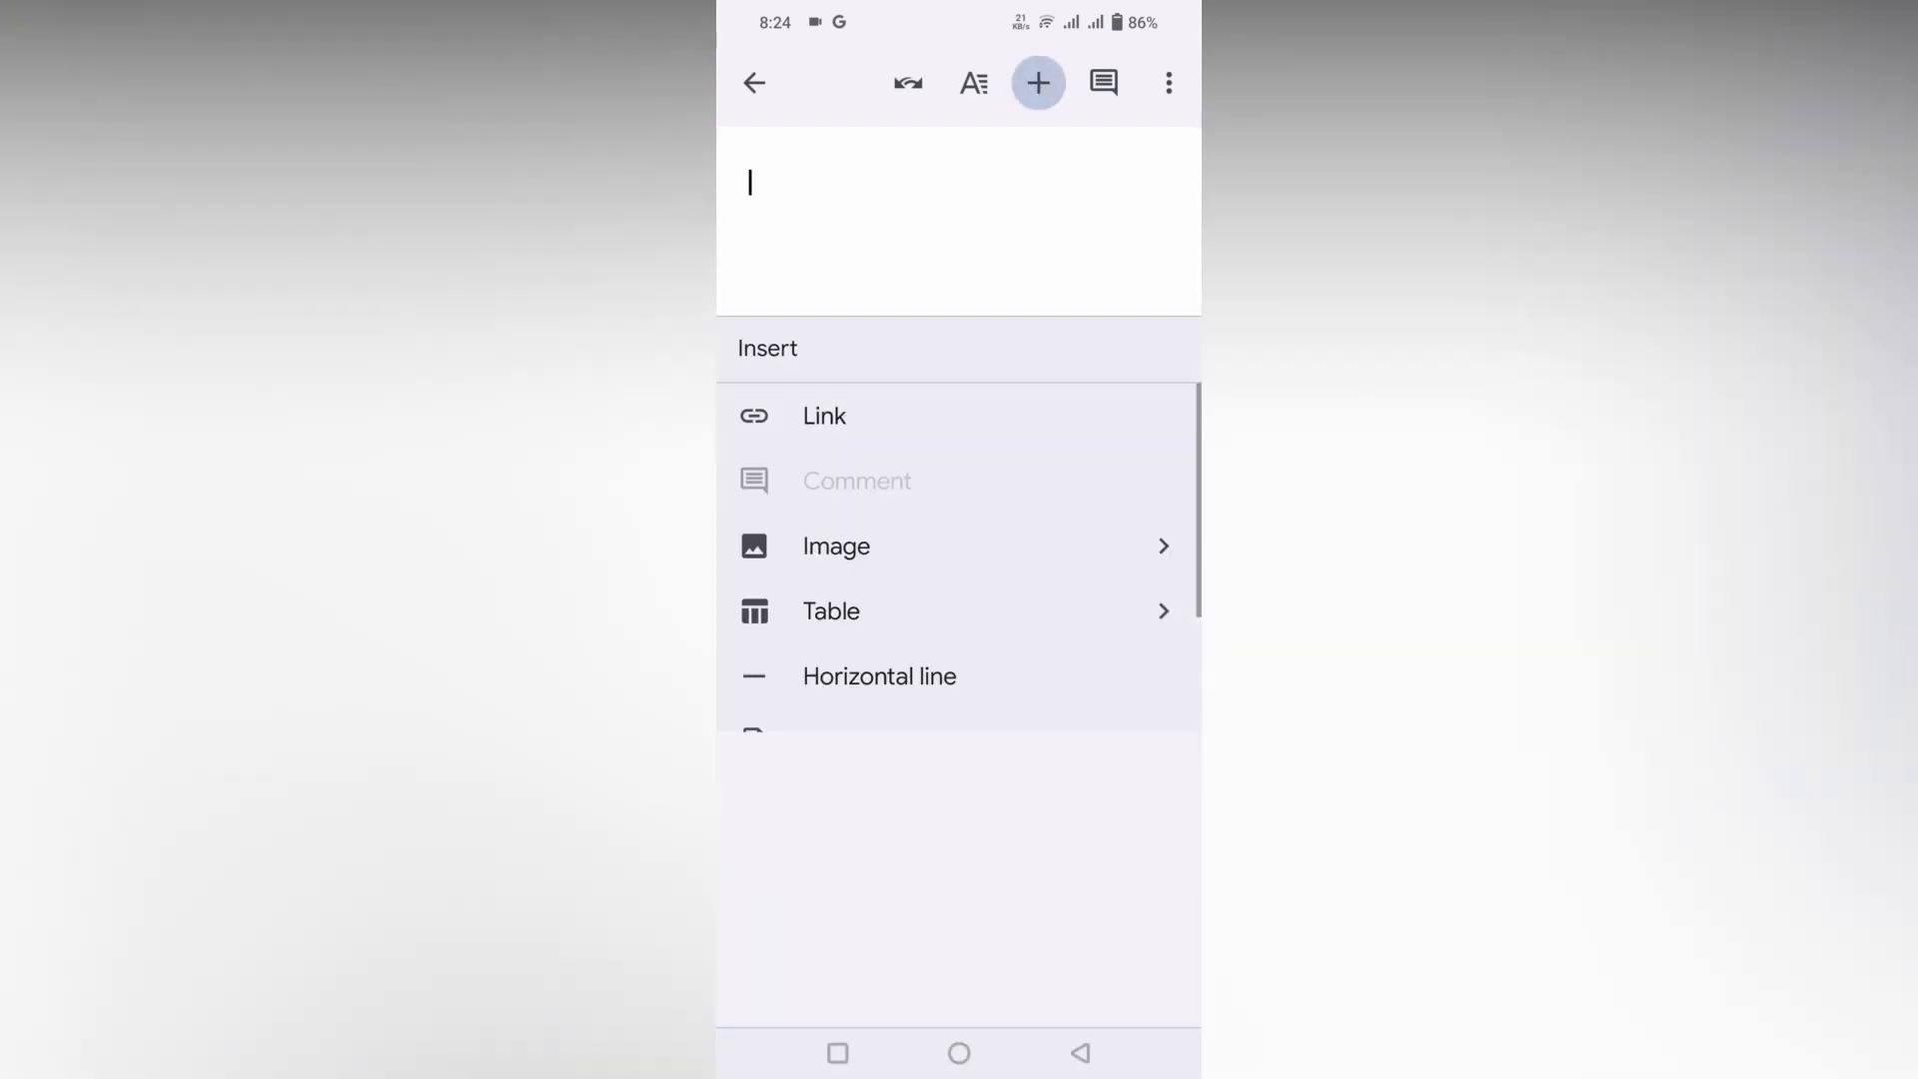
left_click(831, 611)
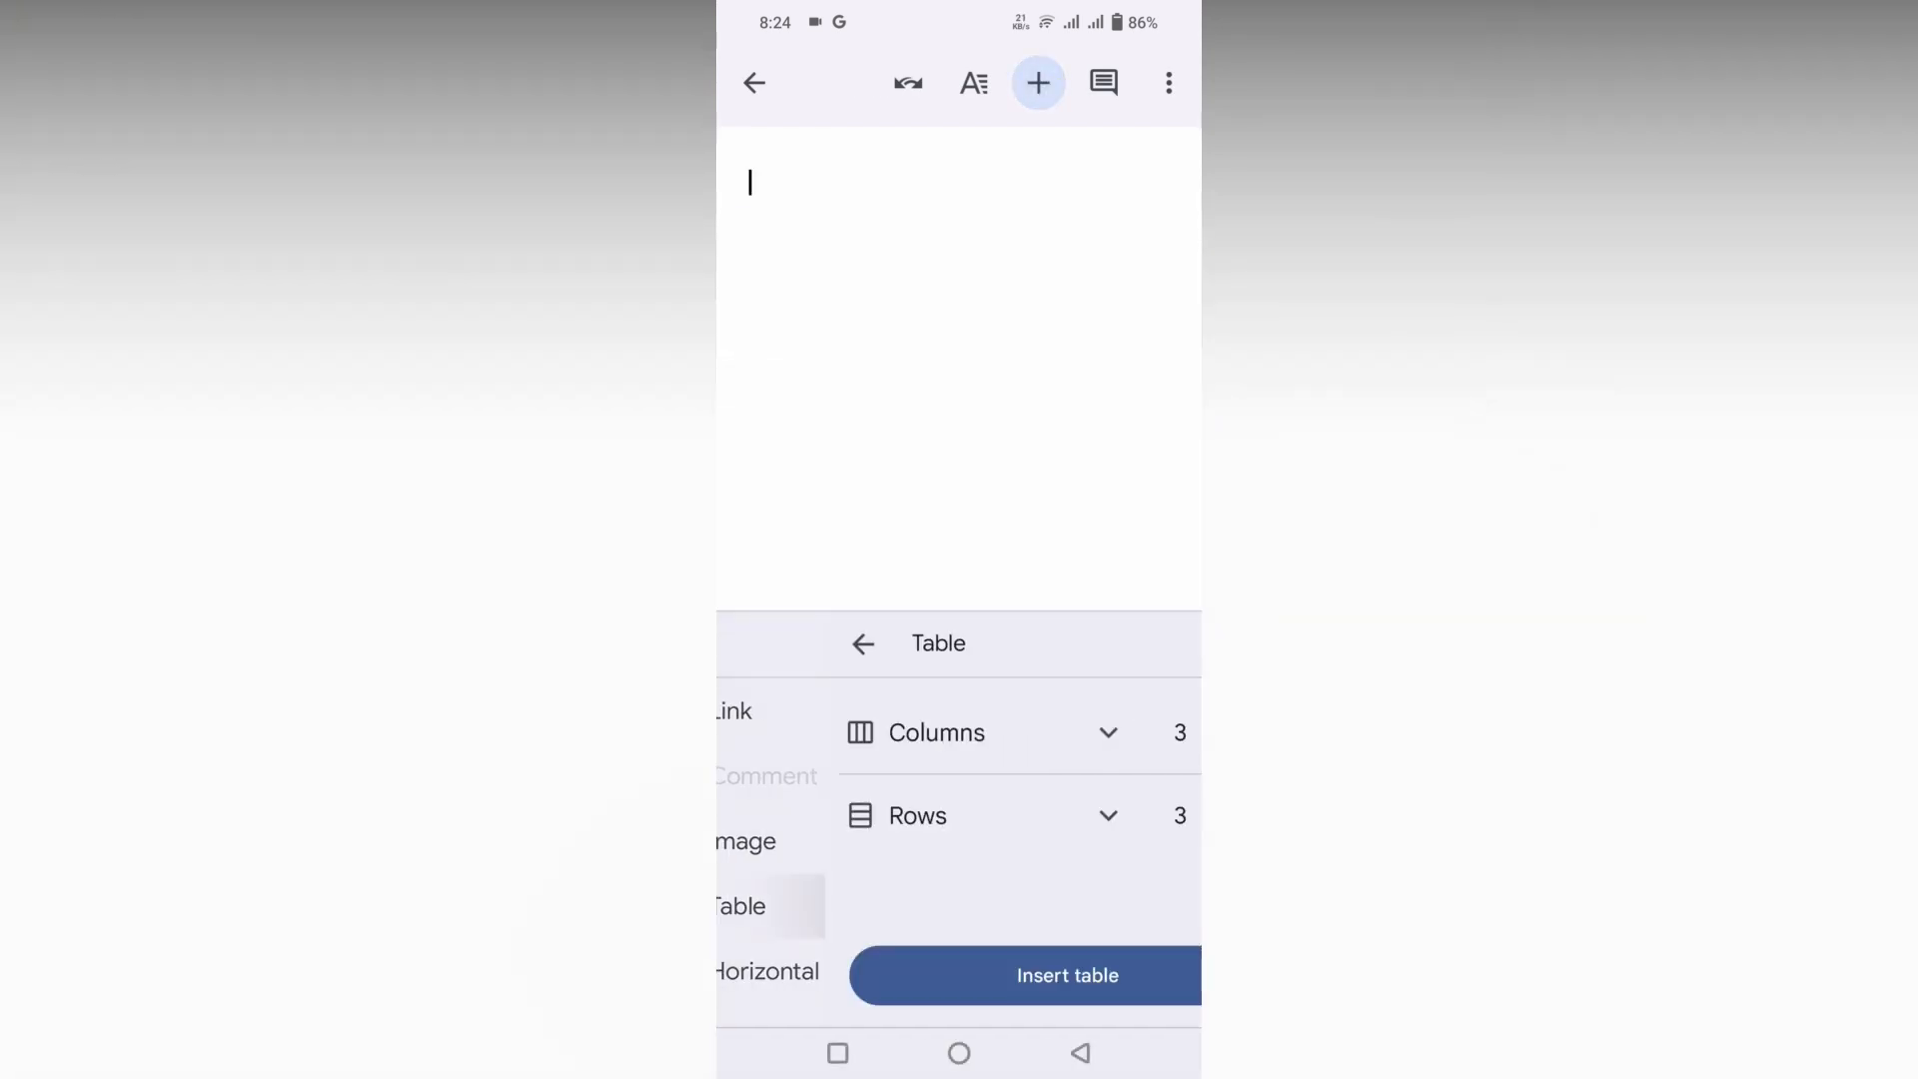
left_click(1141, 815)
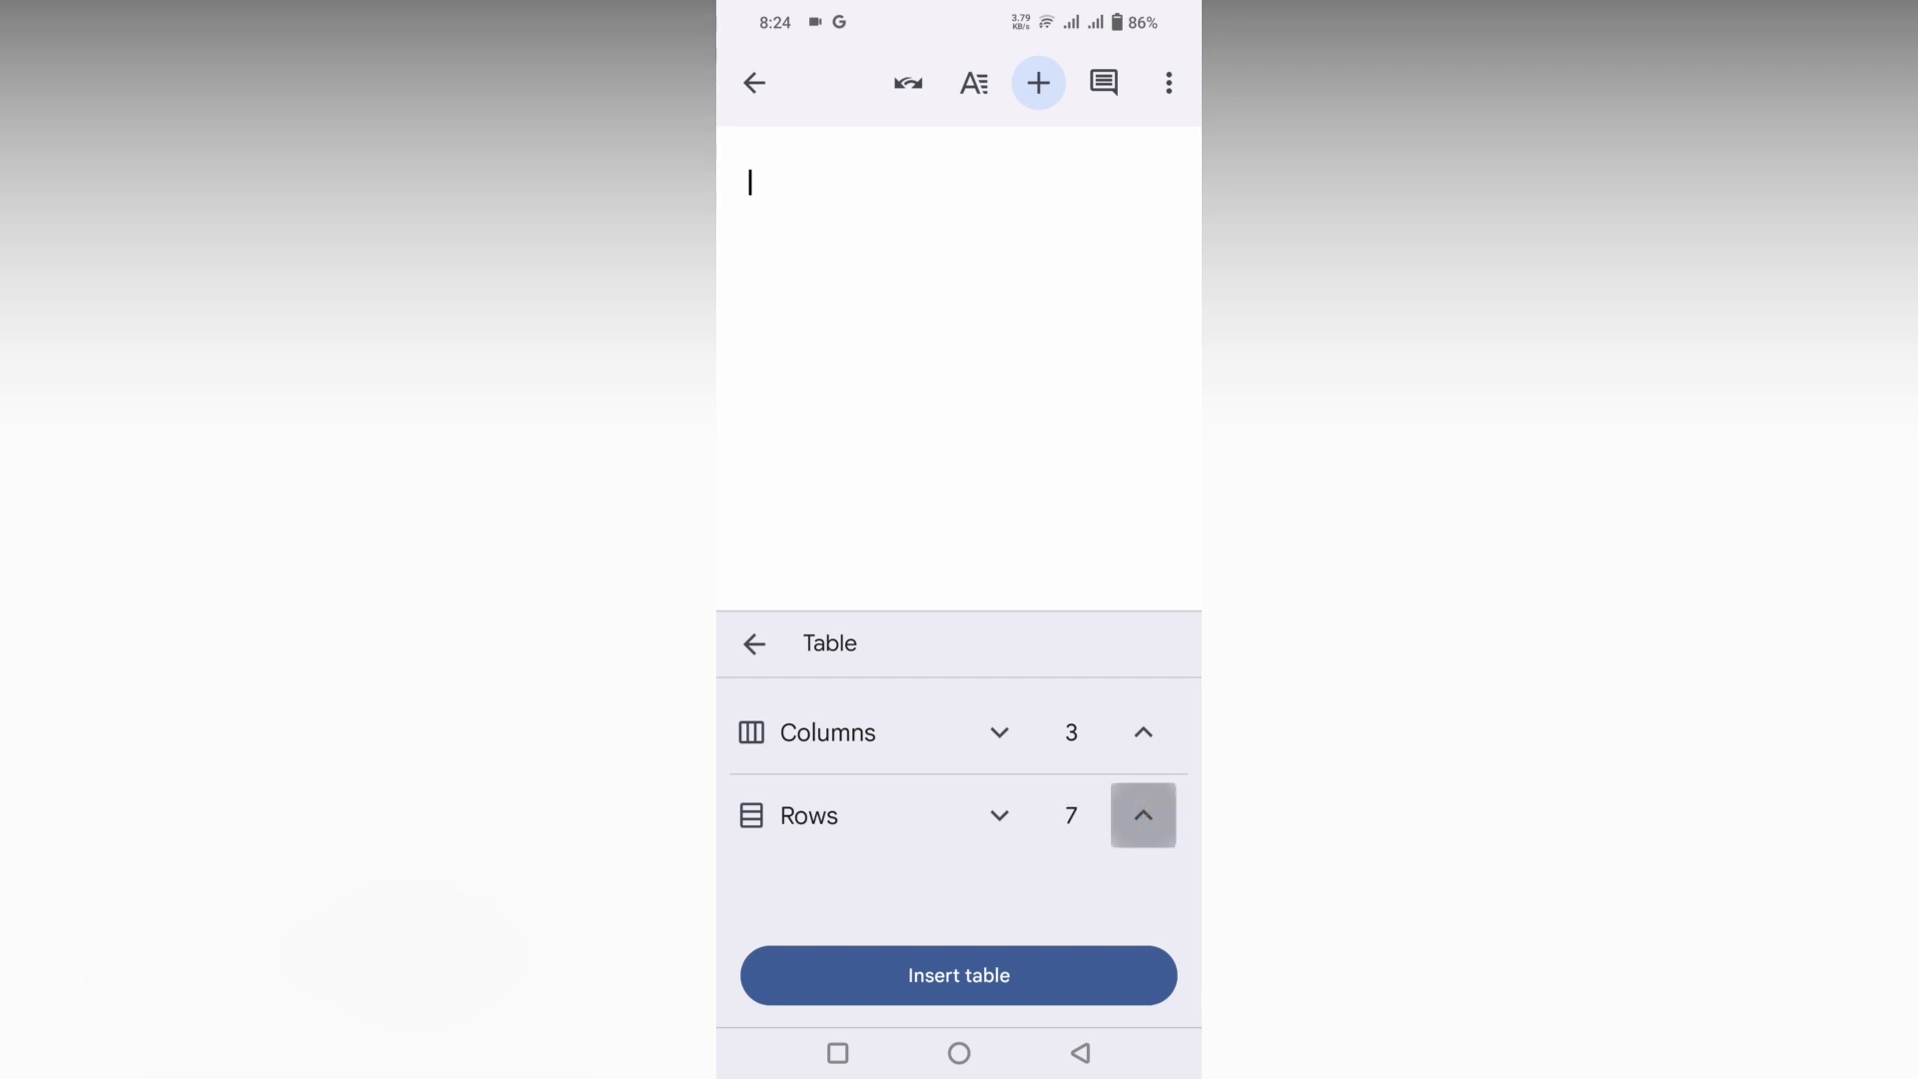
left_click(957, 975)
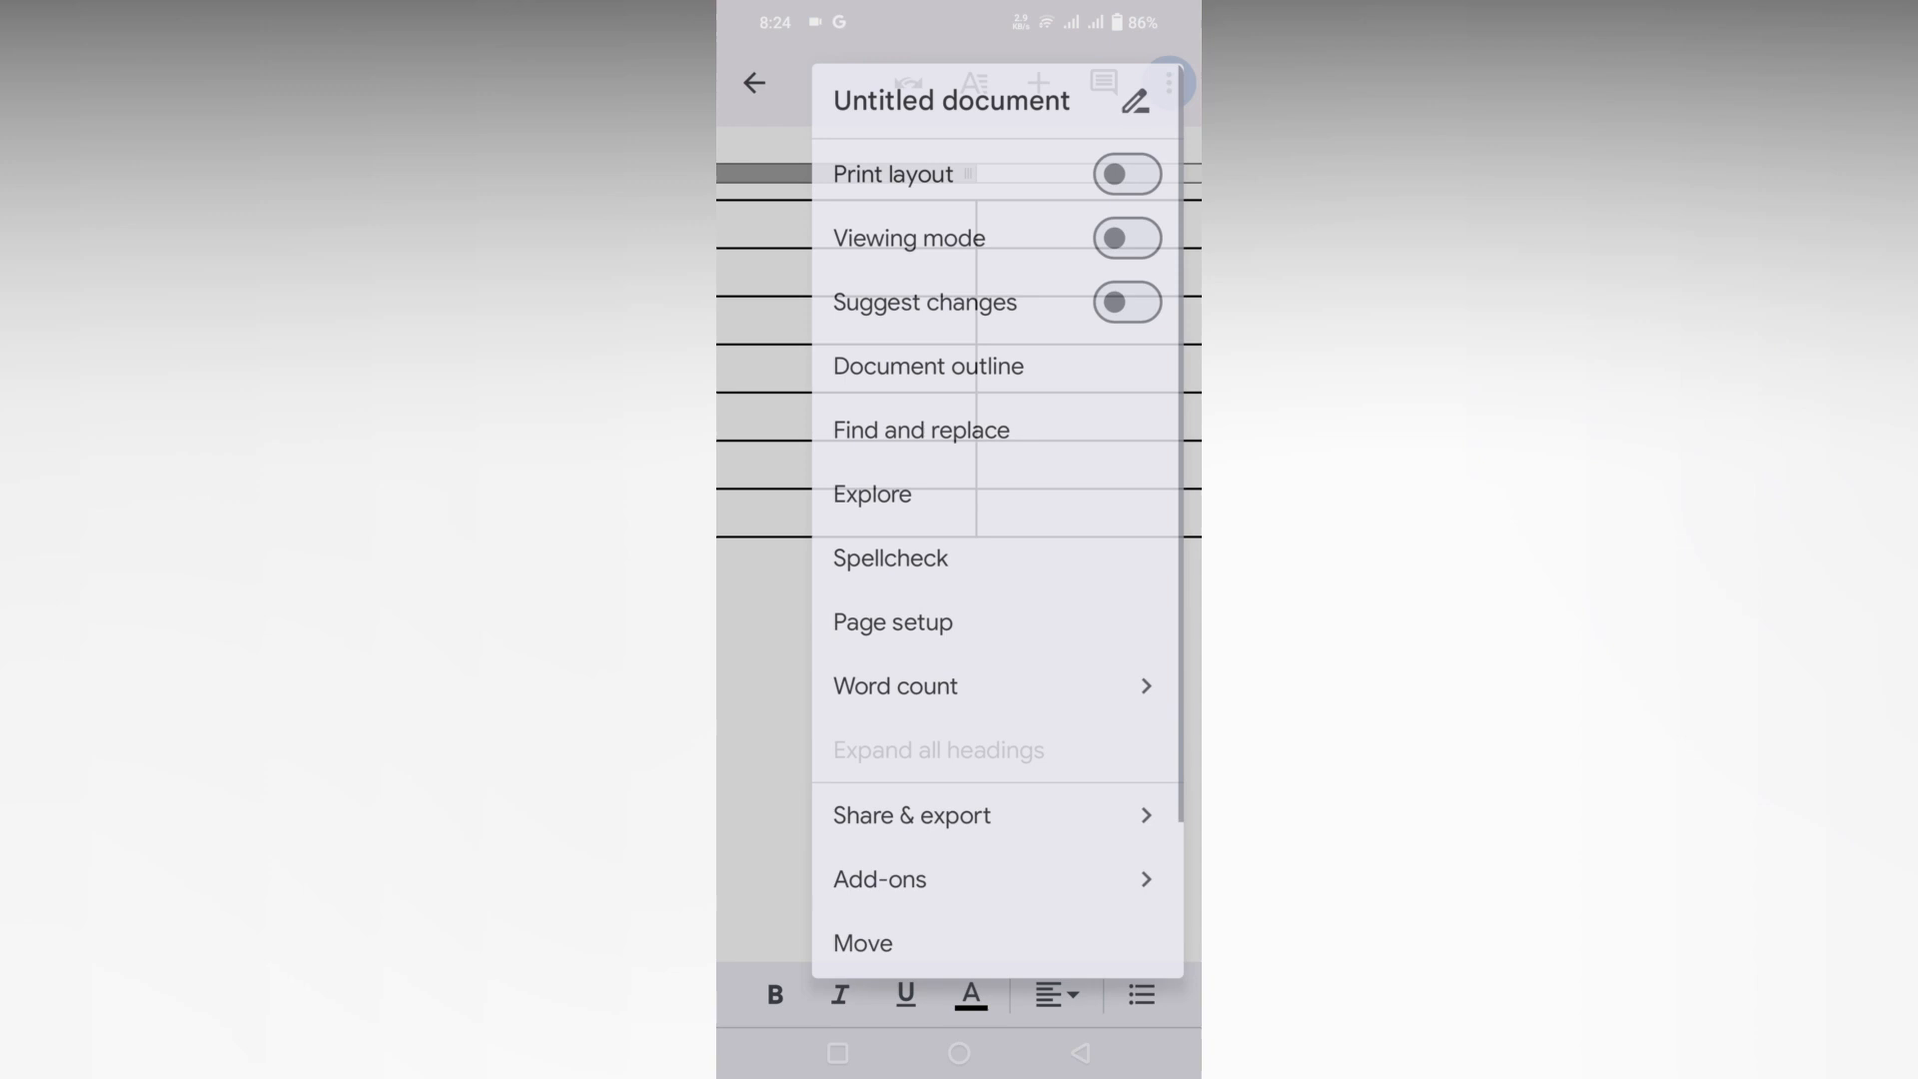
- Dismiss the menu and return to the document showing the new table
left_click(1125, 174)
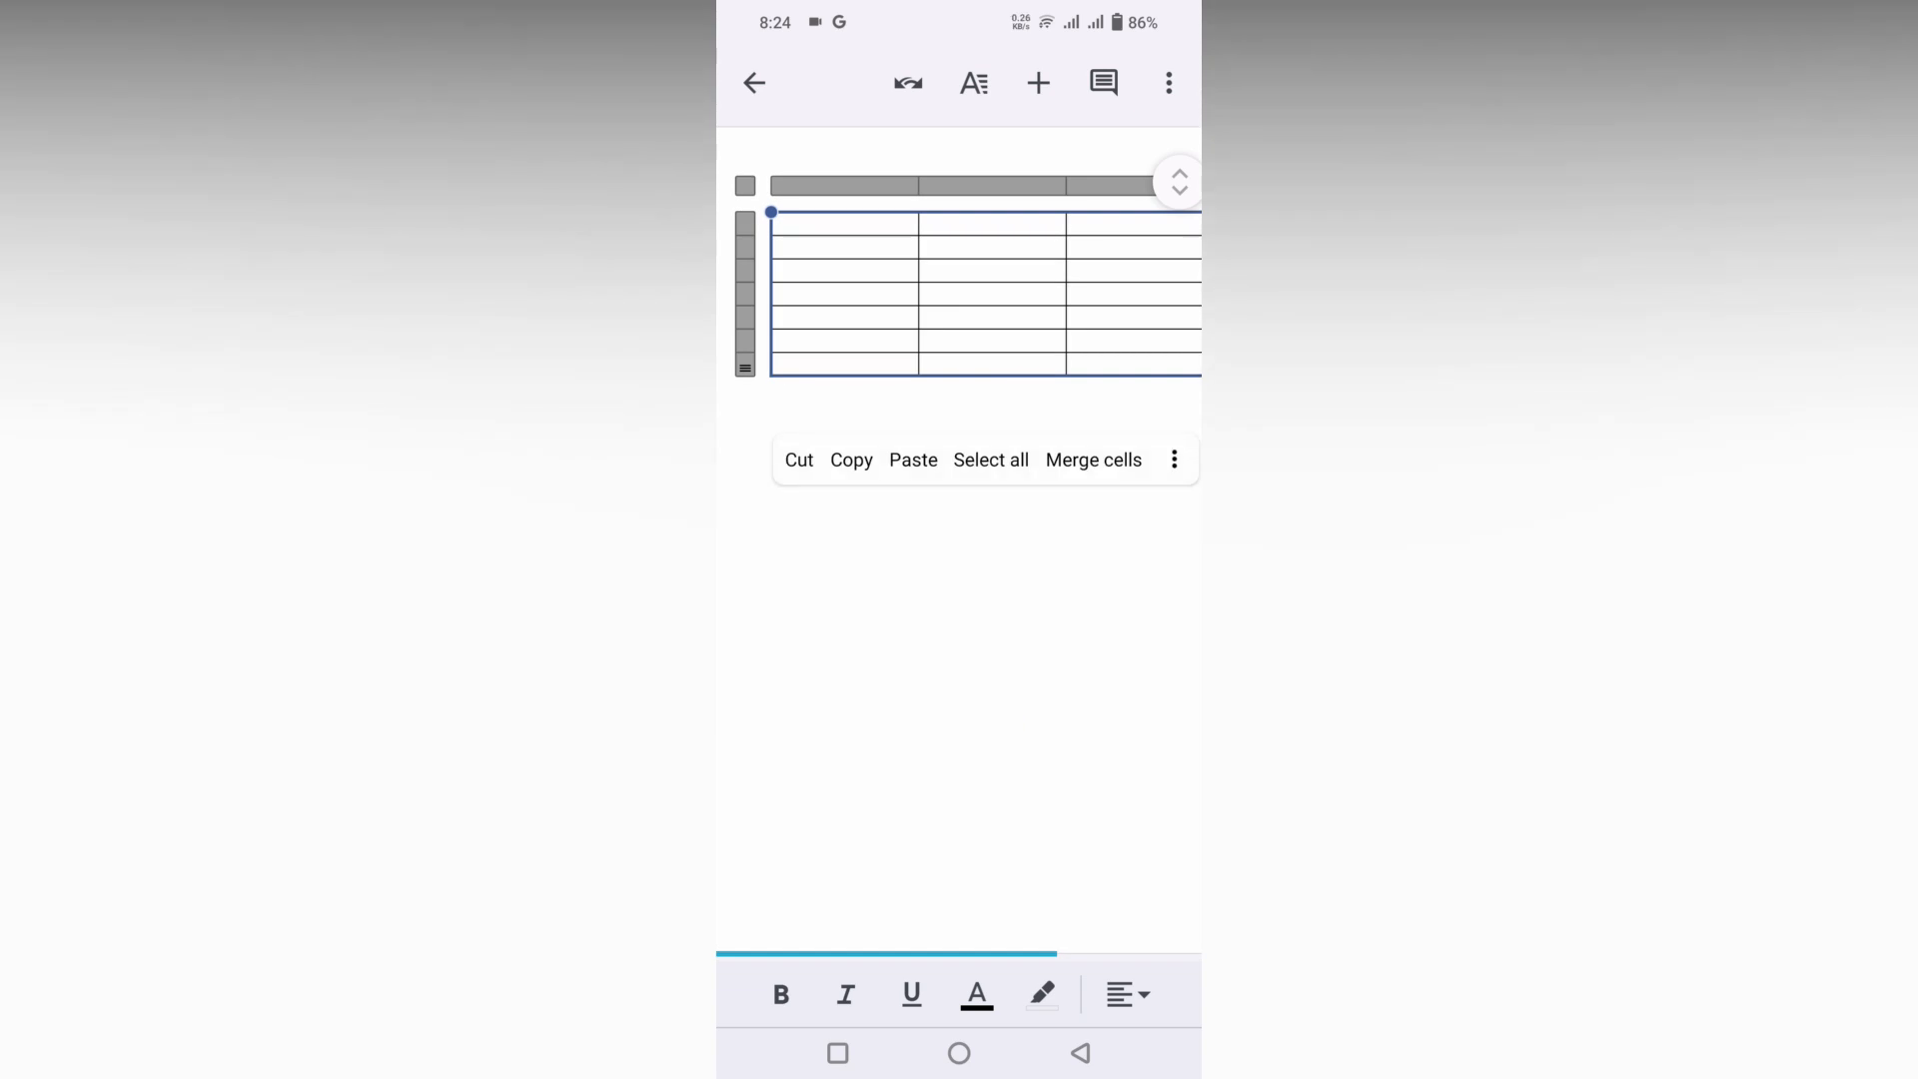
- Delete the whole selected table, leaving the document blank
left_click(1173, 460)
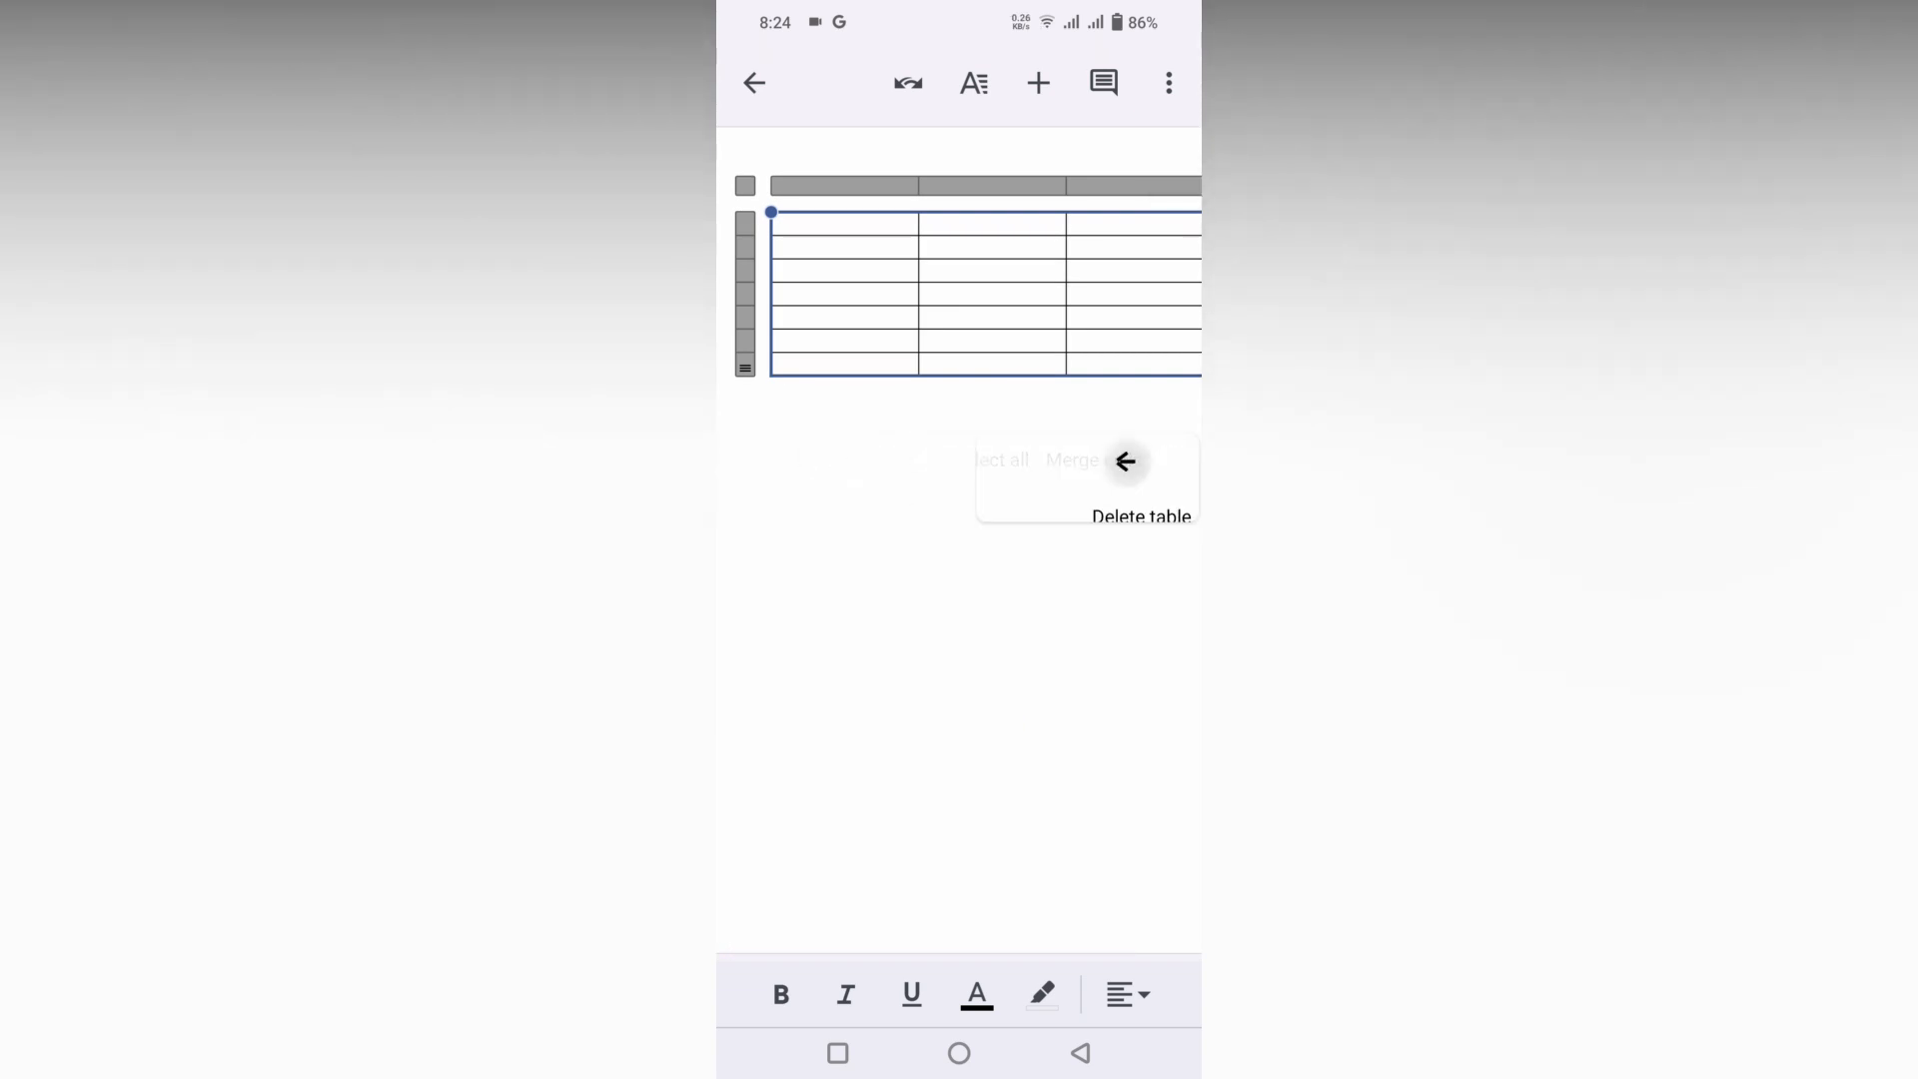
left_click(1141, 516)
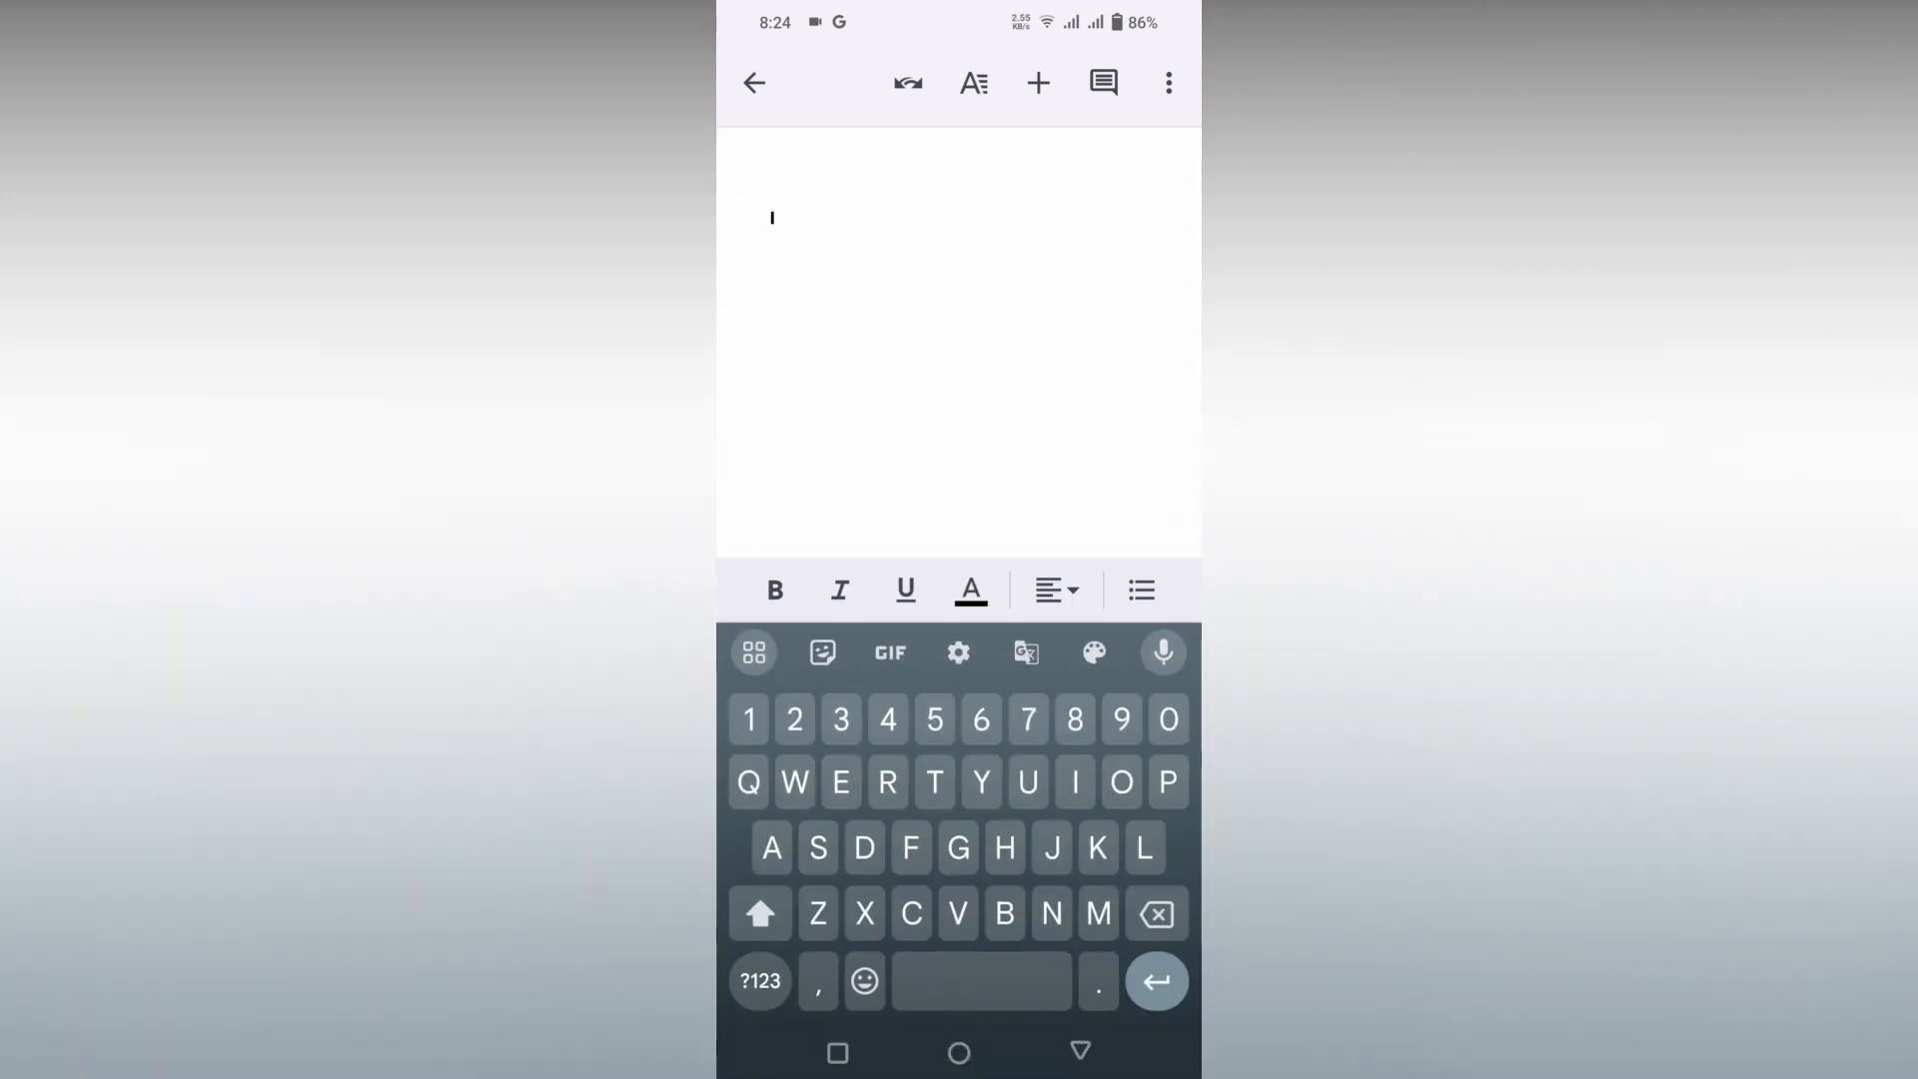